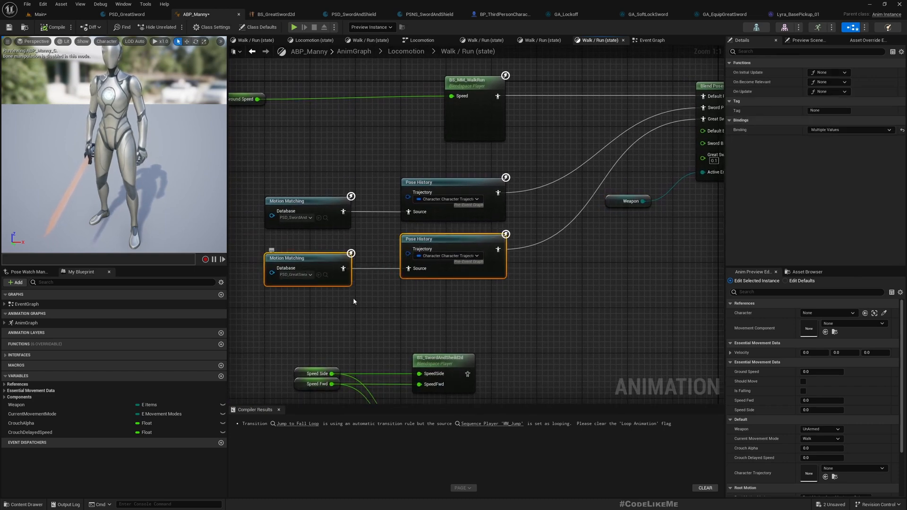
Open the PSD_GreatSword pose search database from the Motion Matching node in ABP_Manny's AnimGraph.
left_click(293, 275)
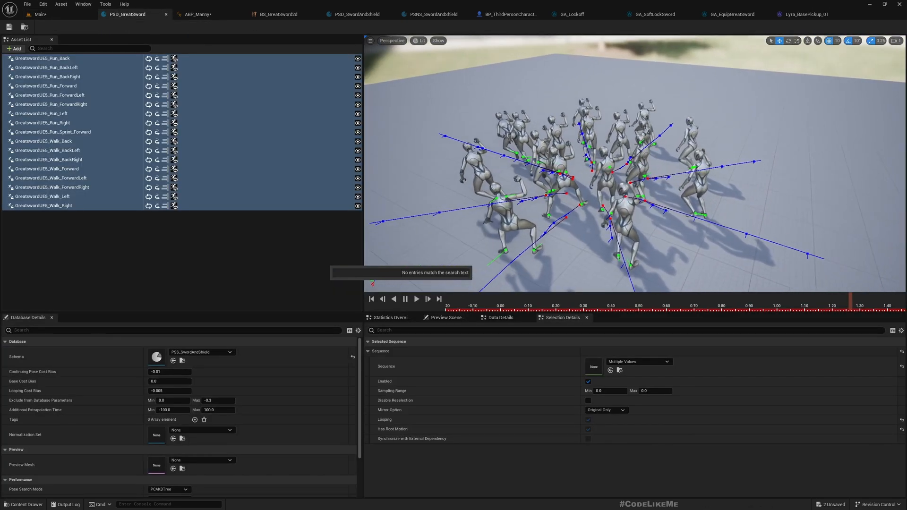
Play the PSD_GreatSword preview showing the Greatsword run and walk animations.
left_click(500, 299)
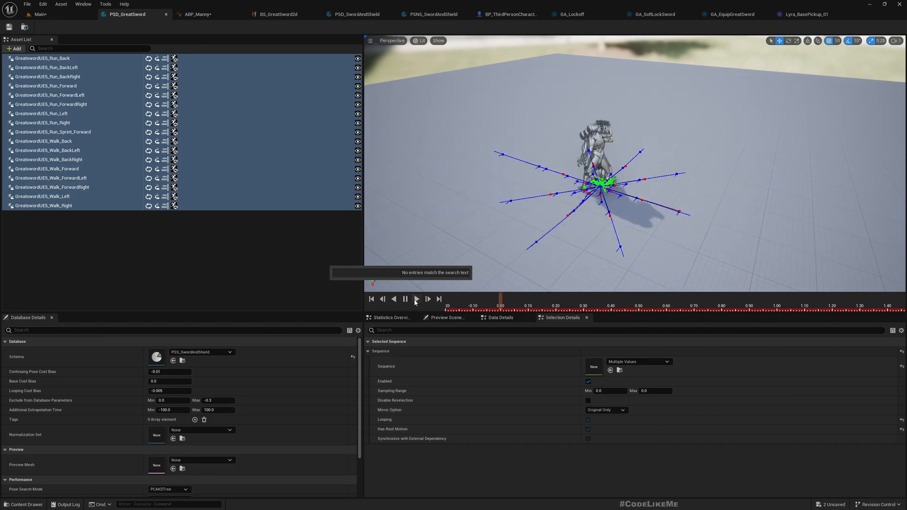
left_click(416, 300)
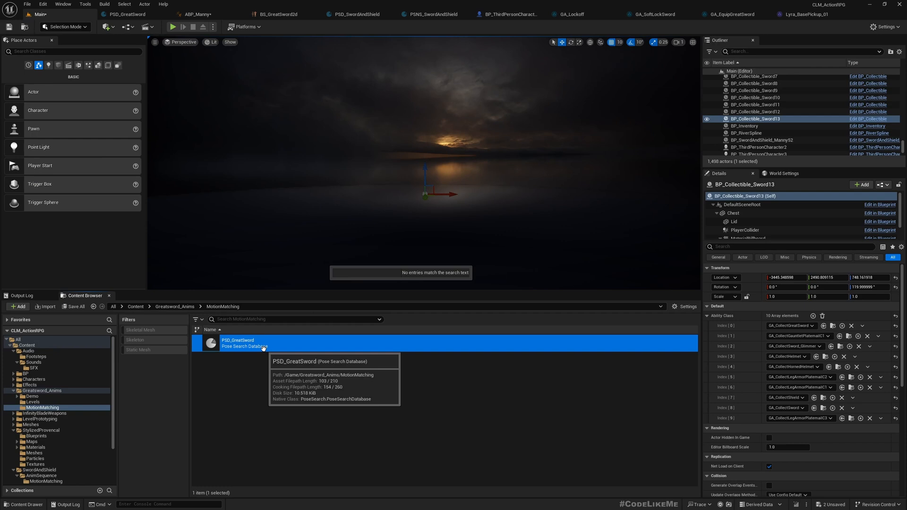
mouse_move(260, 357)
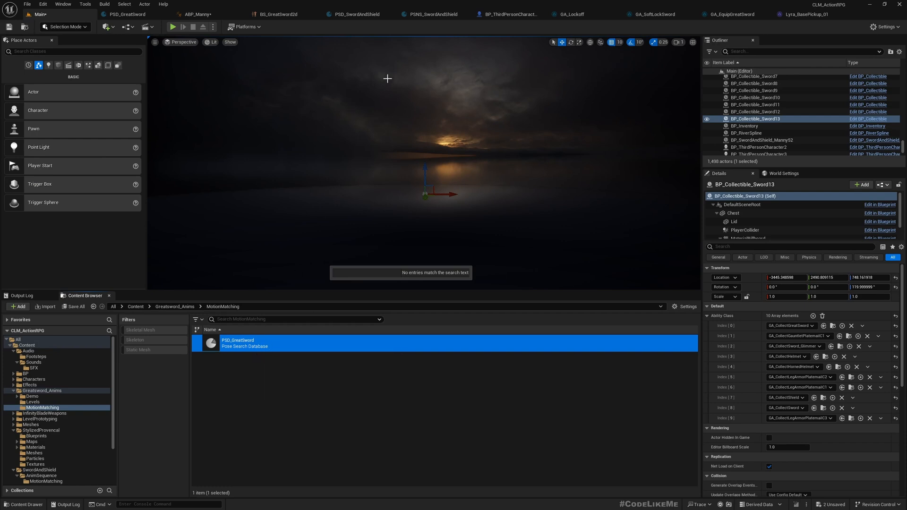
Start Play In Editor to test the great sword motion matching in the level.
left_click(196, 14)
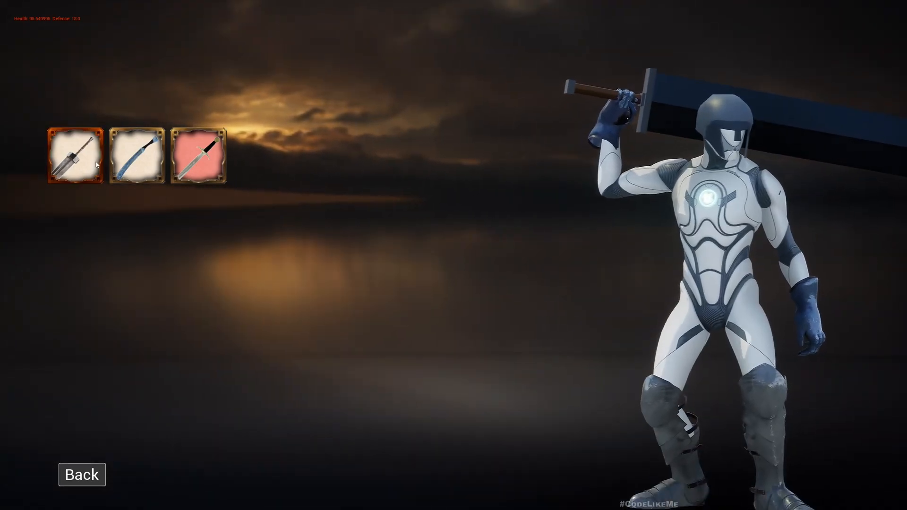
Equip the curved sword from the inventory, then browse the Action RPG tutorial playlist on YouTube.
left_click(136, 156)
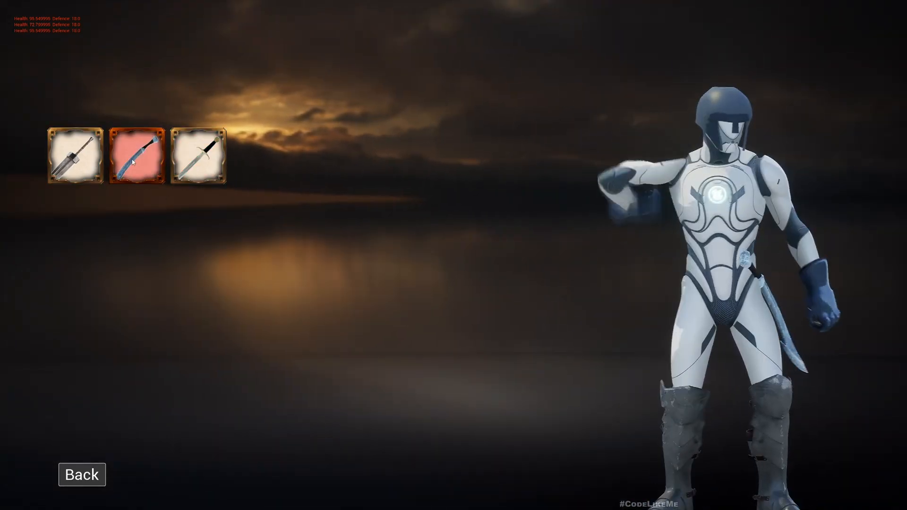
left_click(138, 153)
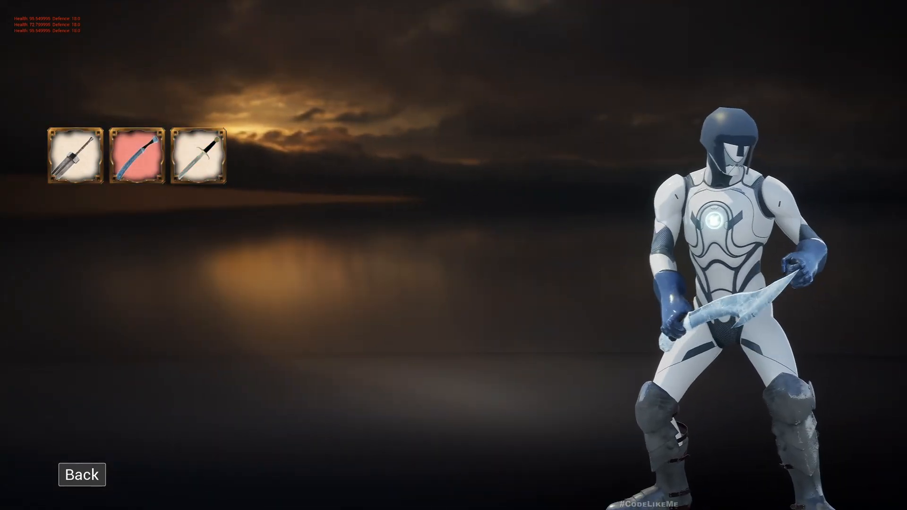
left_click(81, 474)
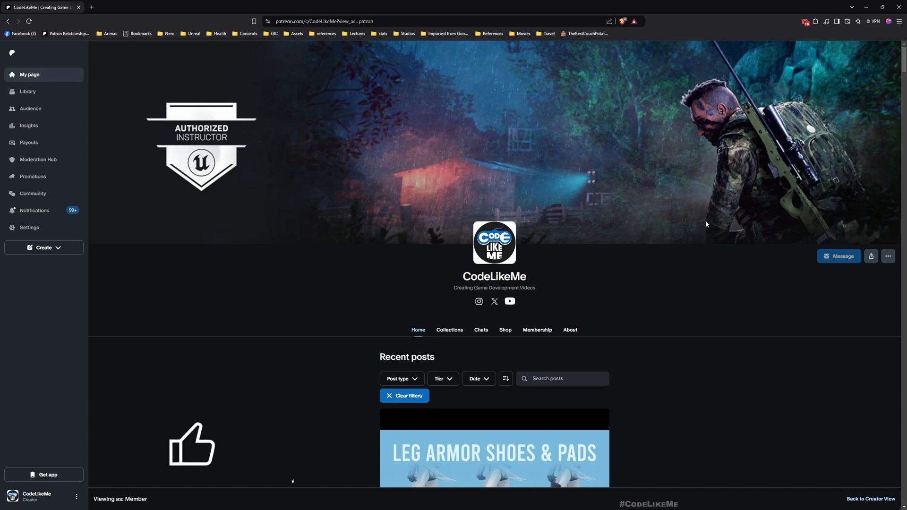
scroll("down", 3)
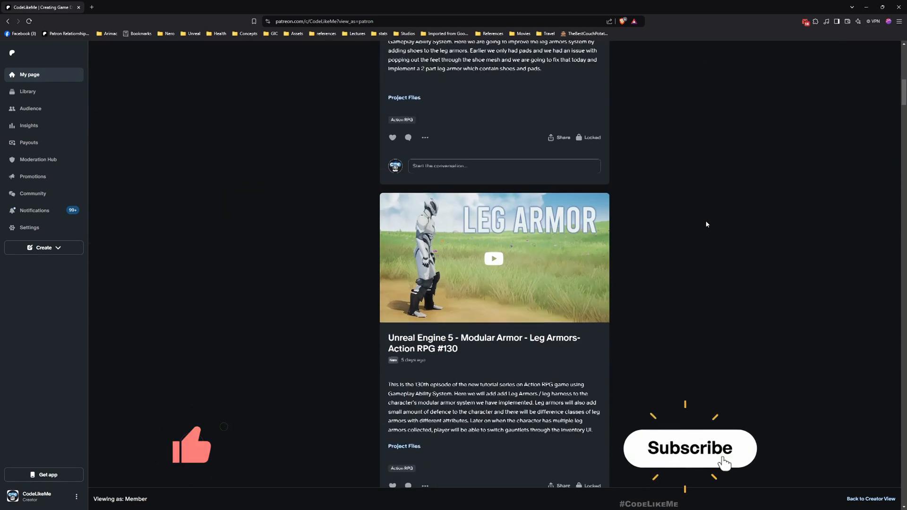
scroll("down", 3)
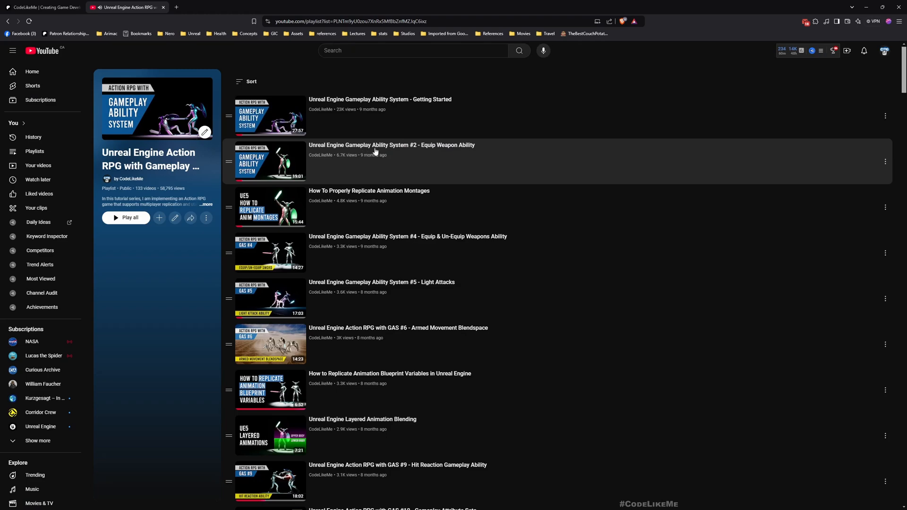
Scroll the CodeLikeMe Patreon page to the leg armor and gauntlets episode posts.
scroll("down", 3)
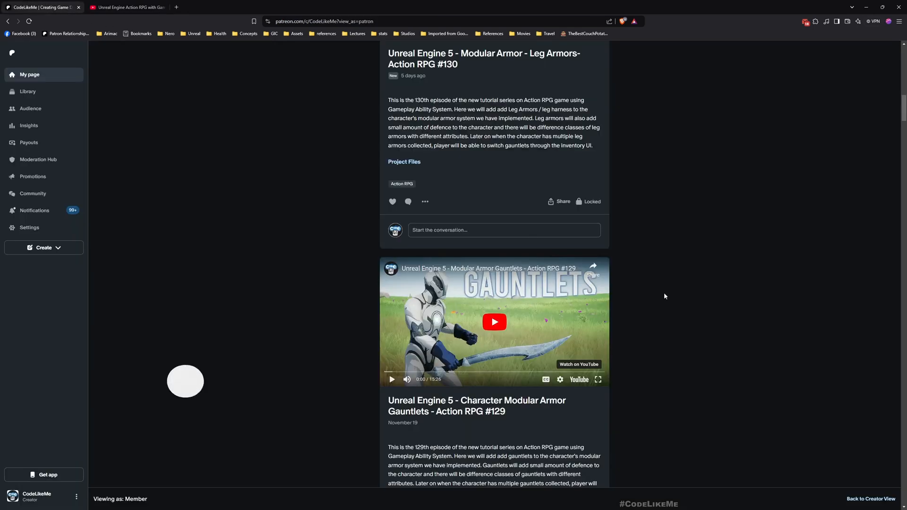
scroll("down", 3)
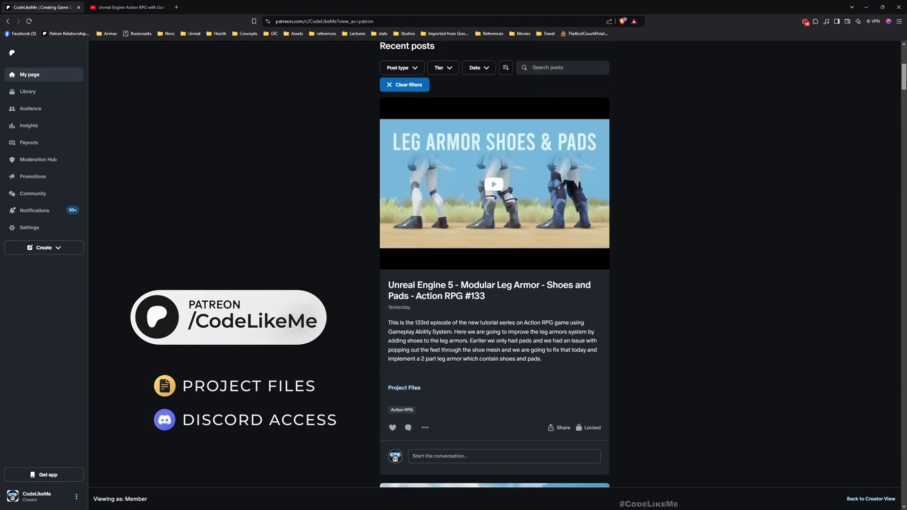
scroll("down", 3)
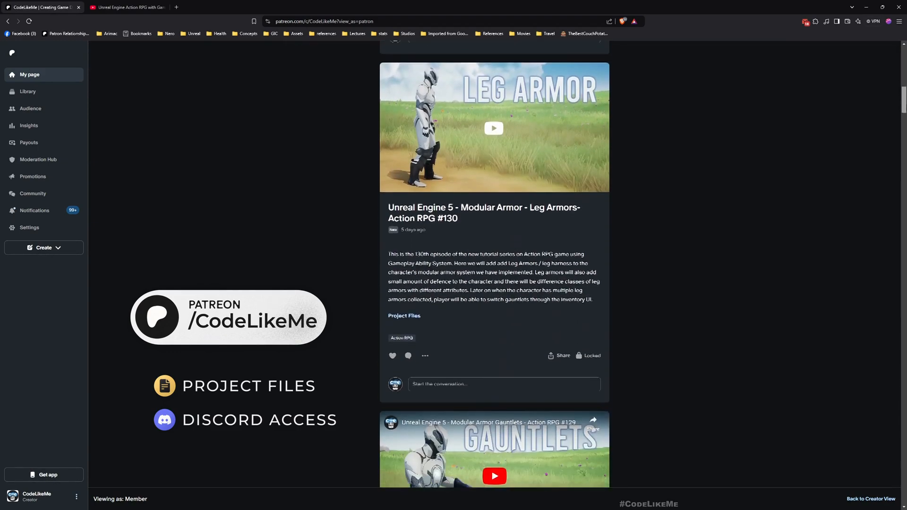
scroll("down", 3)
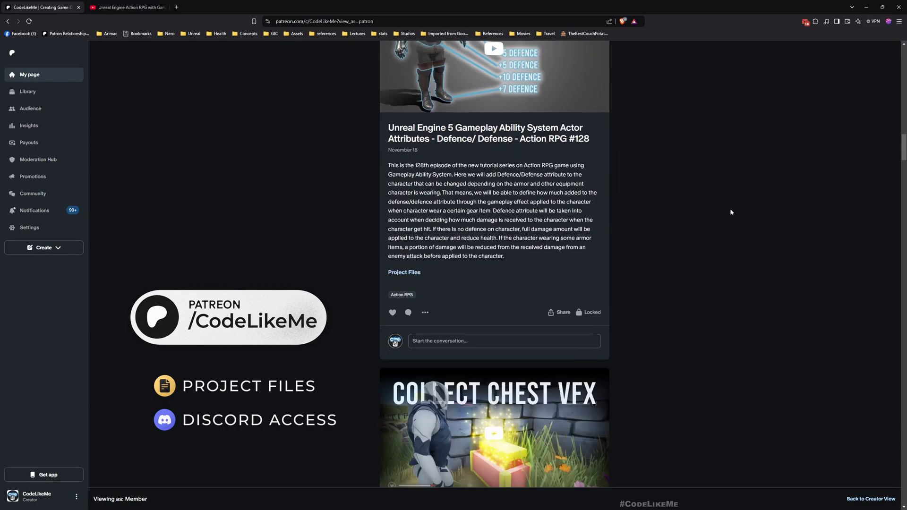
scroll("down", 3)
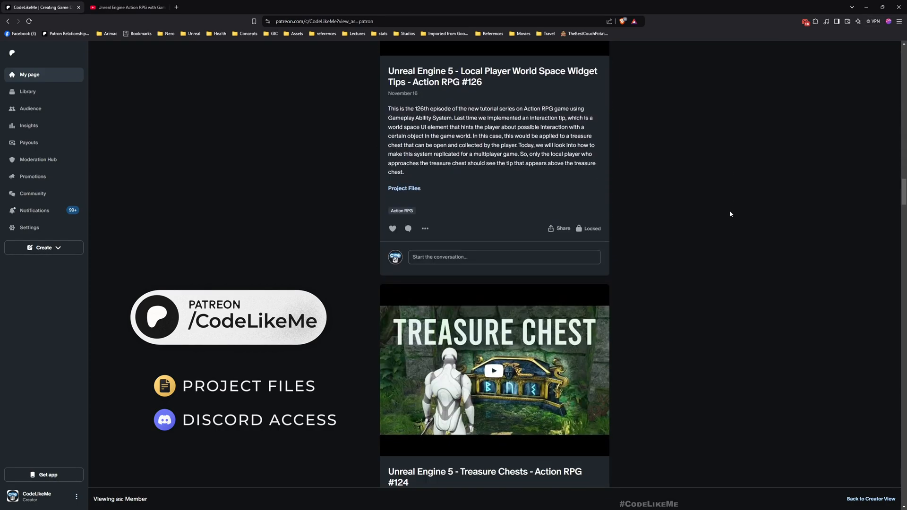
scroll("down", 3)
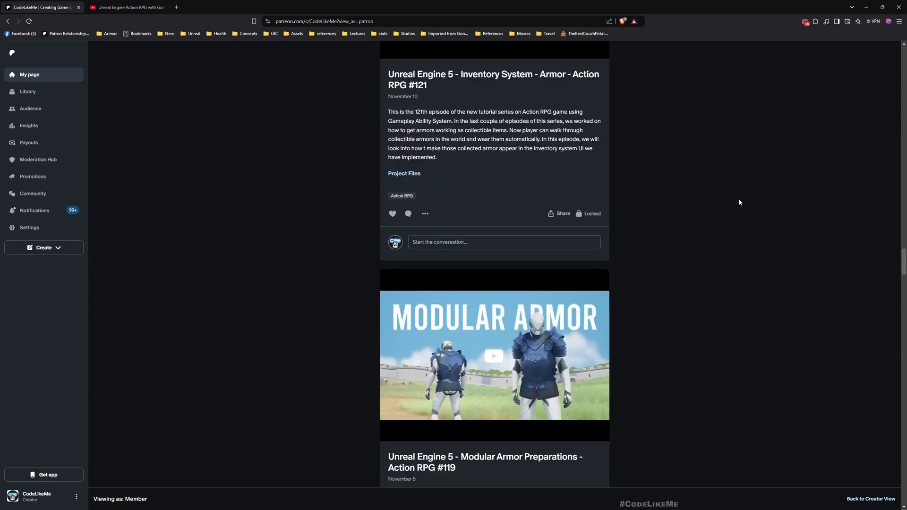
scroll("down", 3)
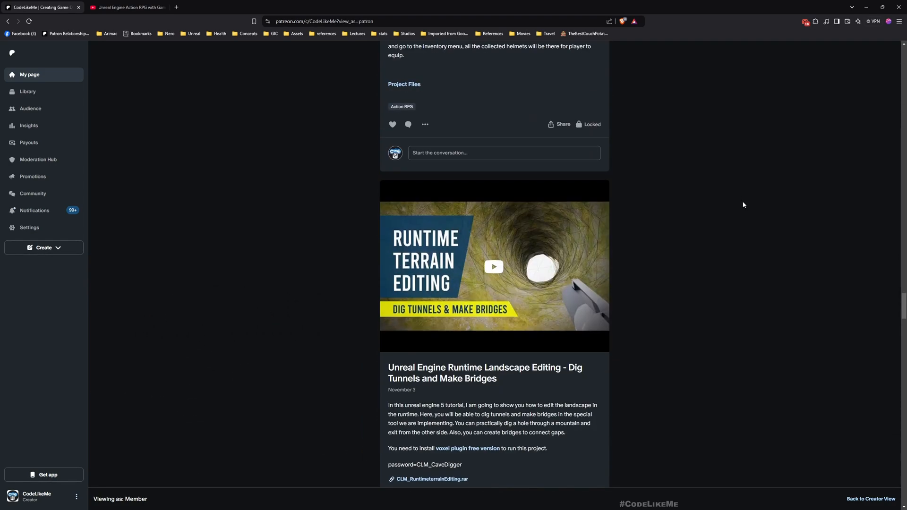